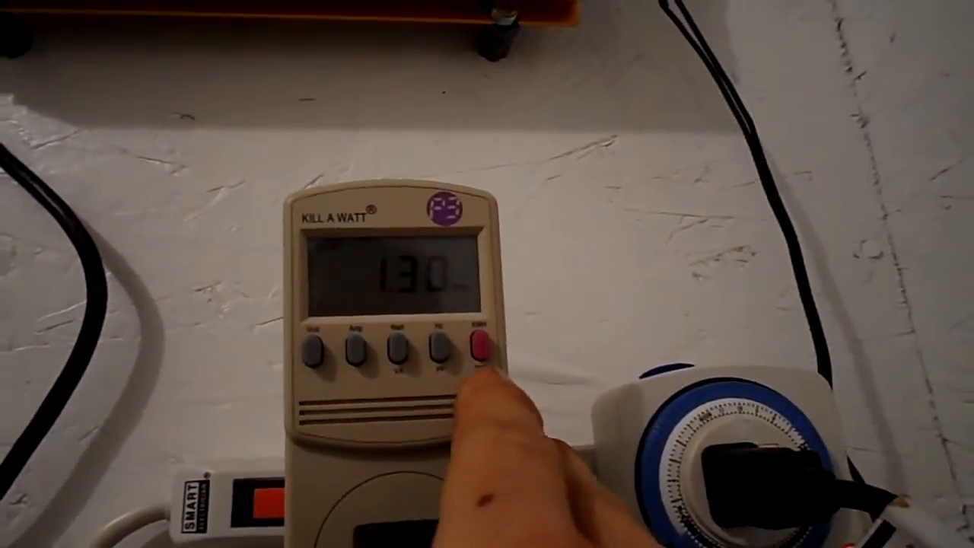
pyautogui.click(478, 353)
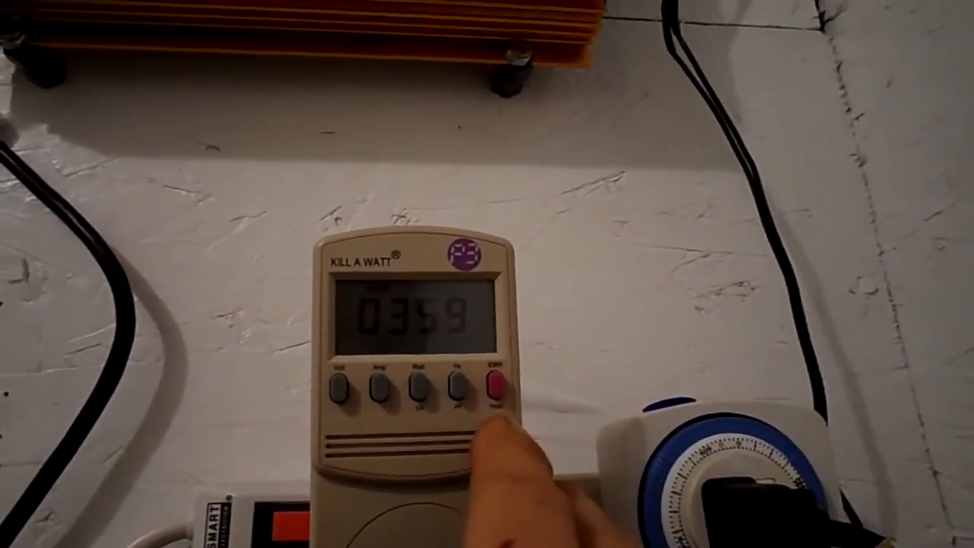